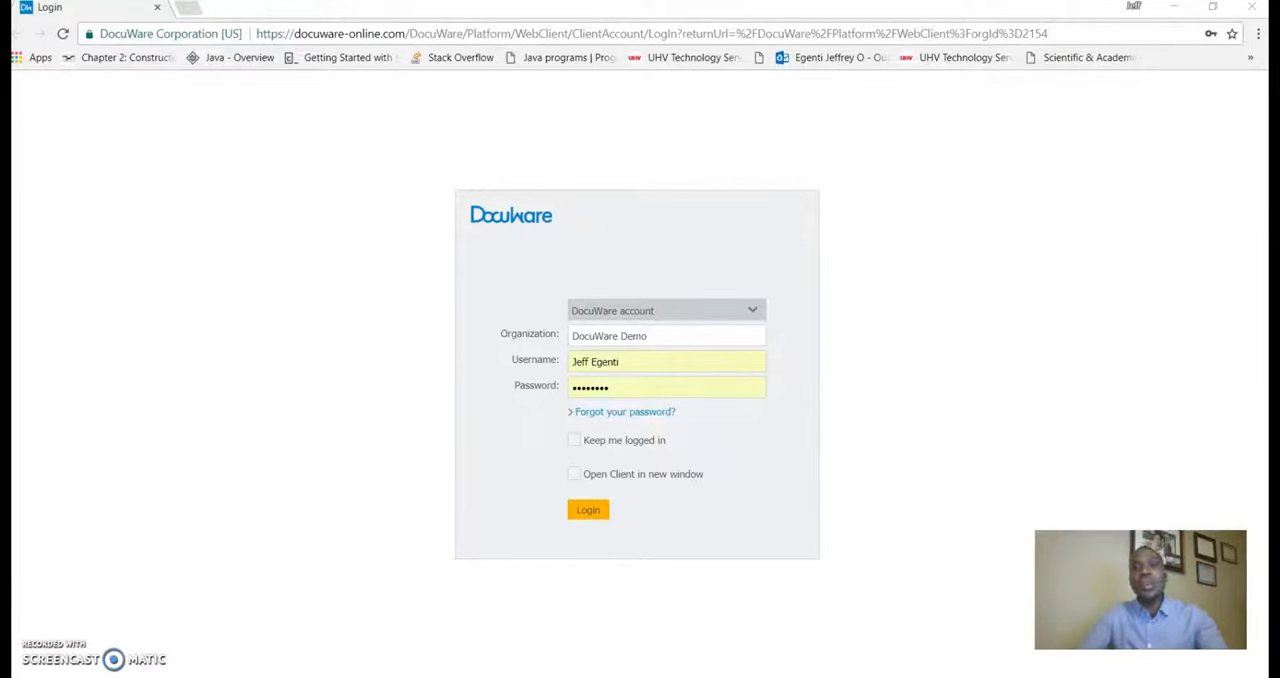
mouse_move(25, 282)
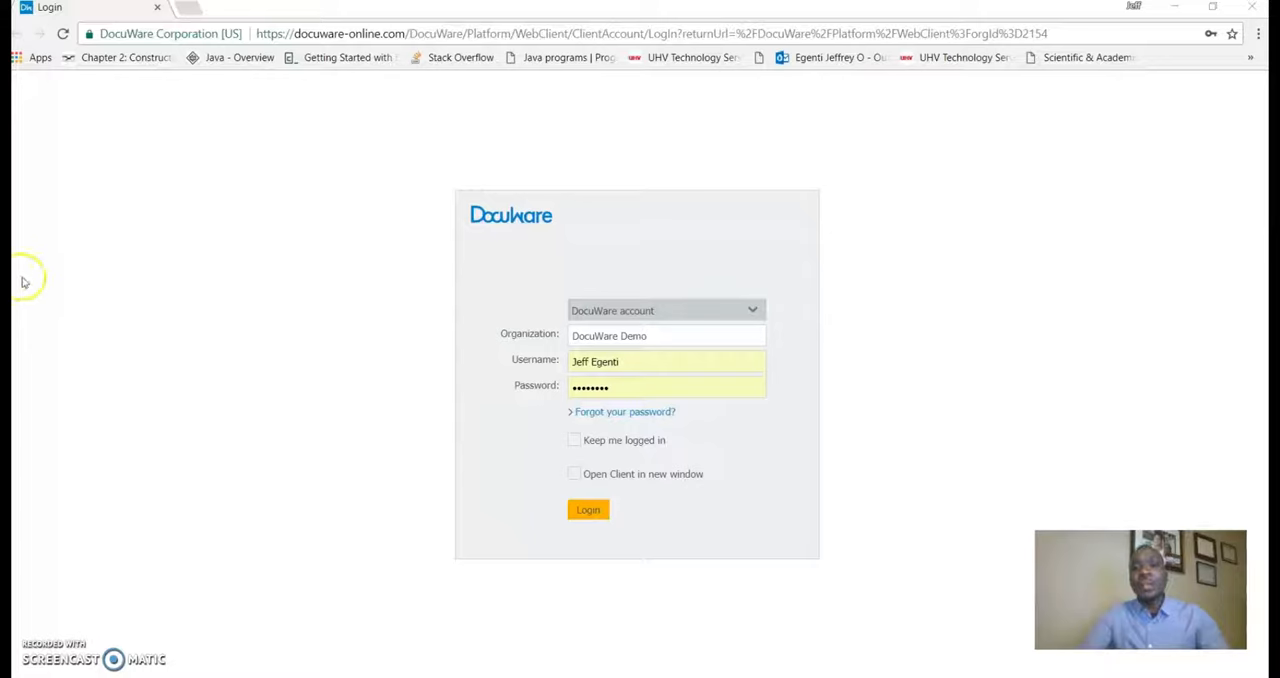
mouse_move(573, 280)
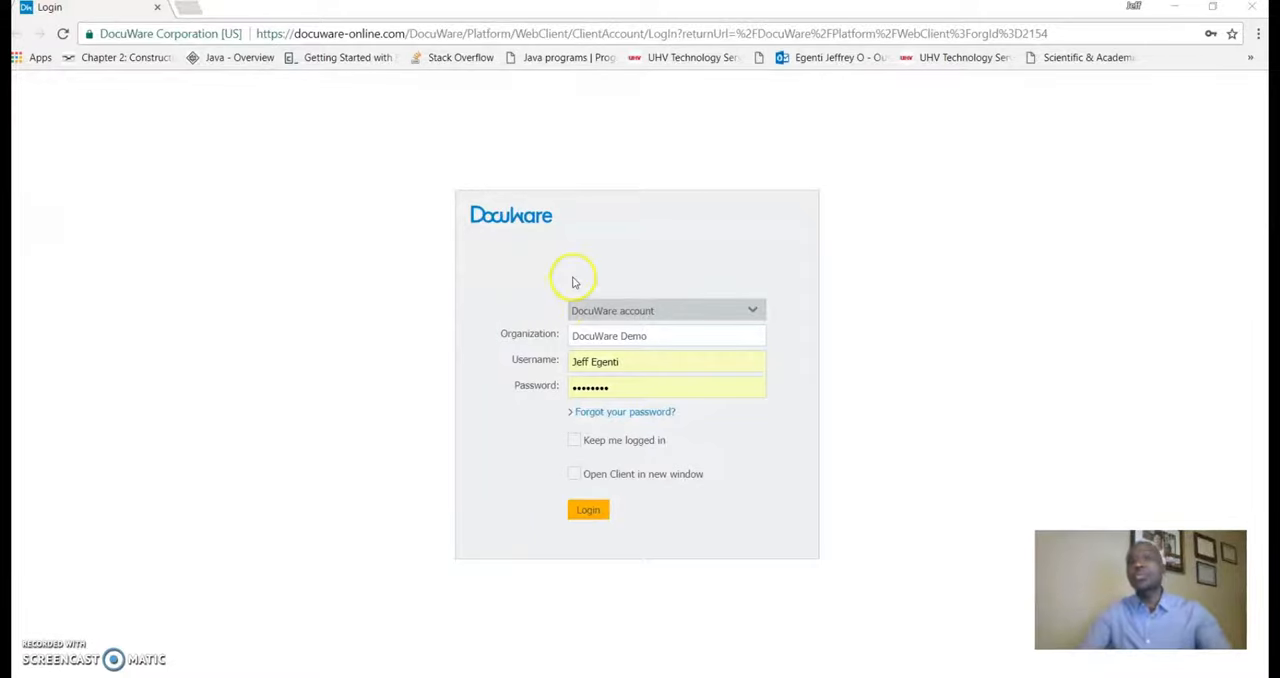
Keep the DocuWare account type and log in to the DocuWare Demo organization
click(752, 310)
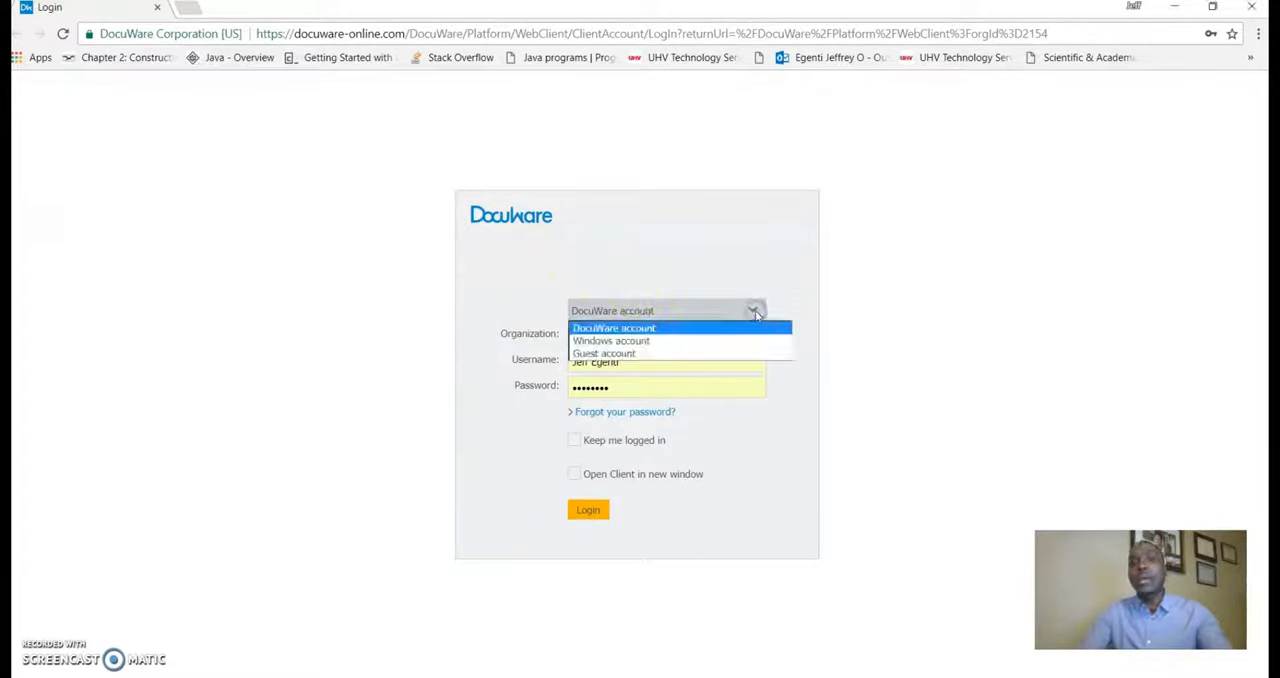
mouse_move(745, 340)
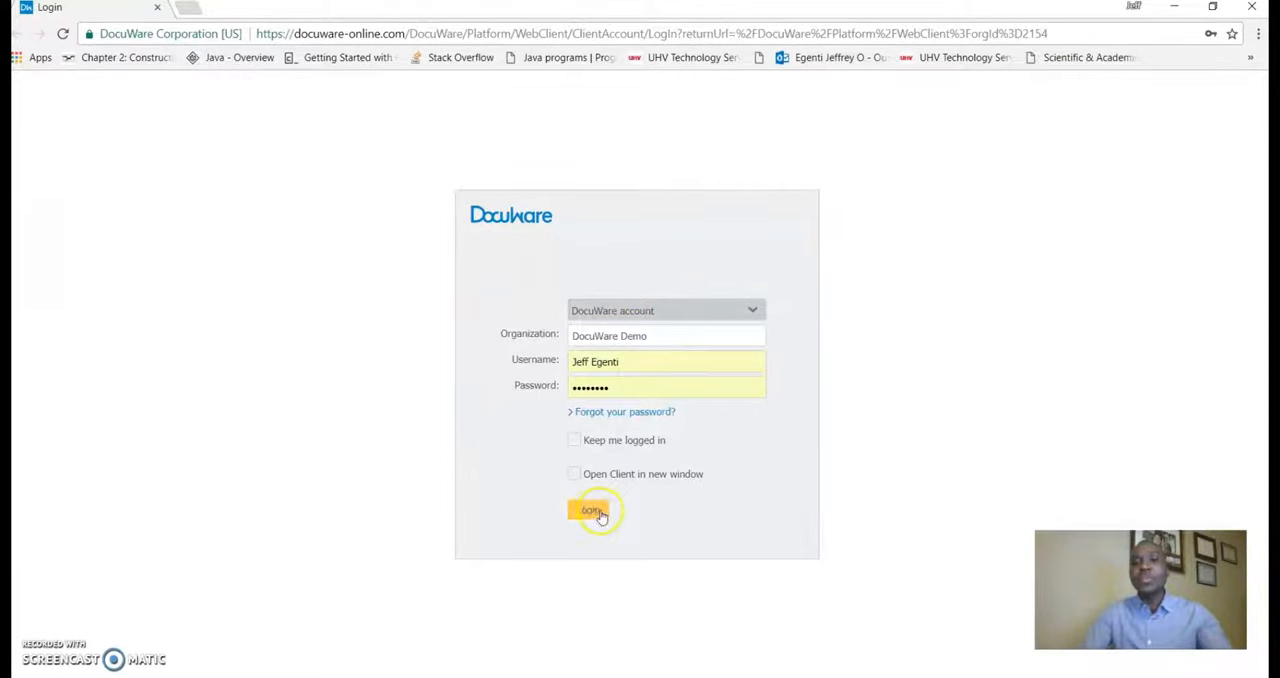
click(592, 510)
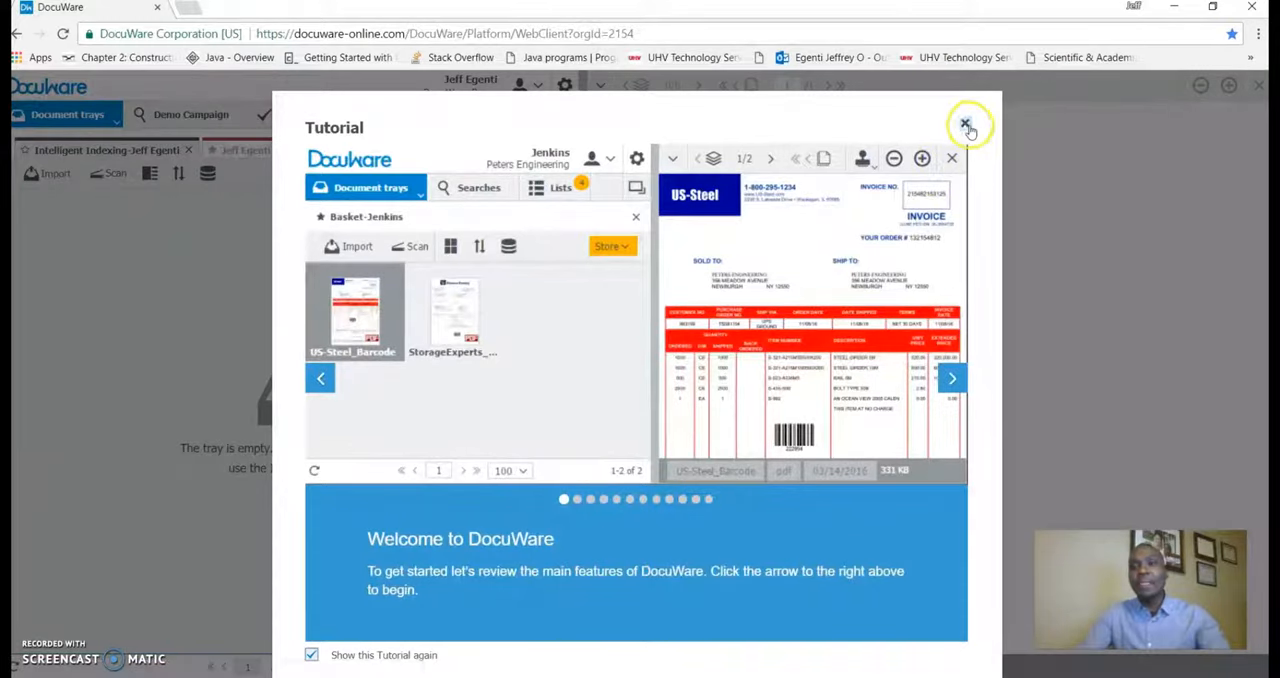
Close the welcome Tutorial popup to reveal the empty tray
click(966, 123)
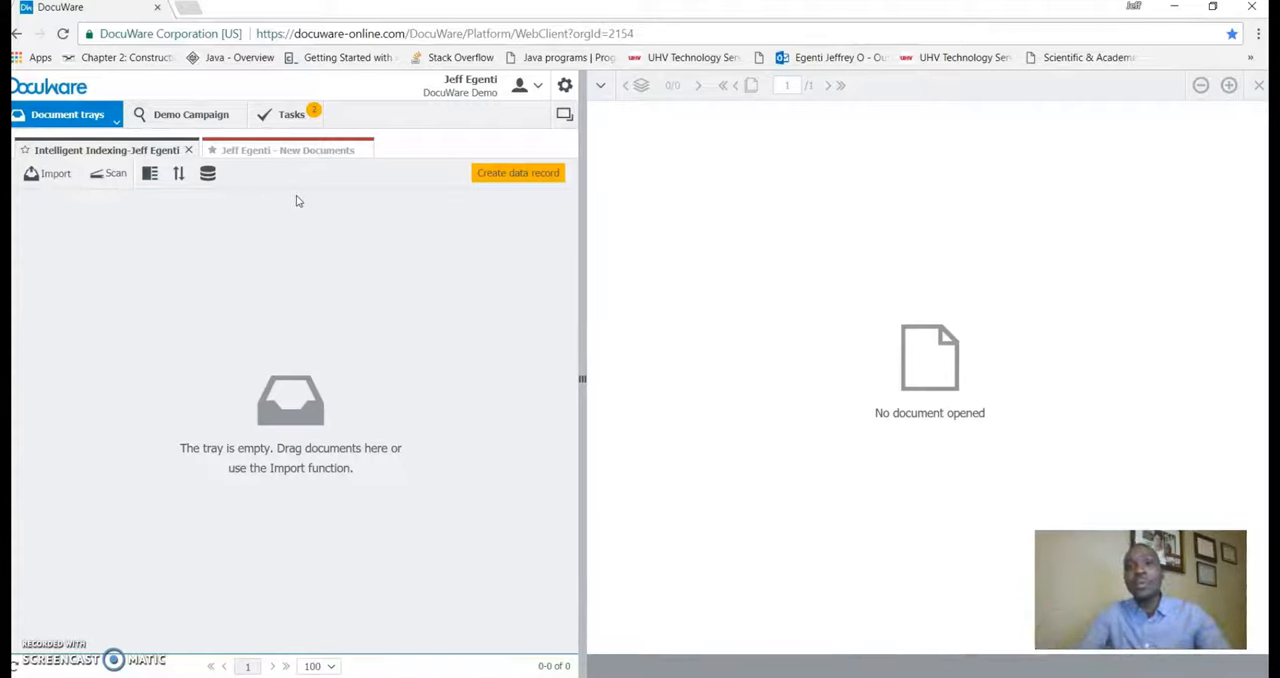
mouse_move(447, 358)
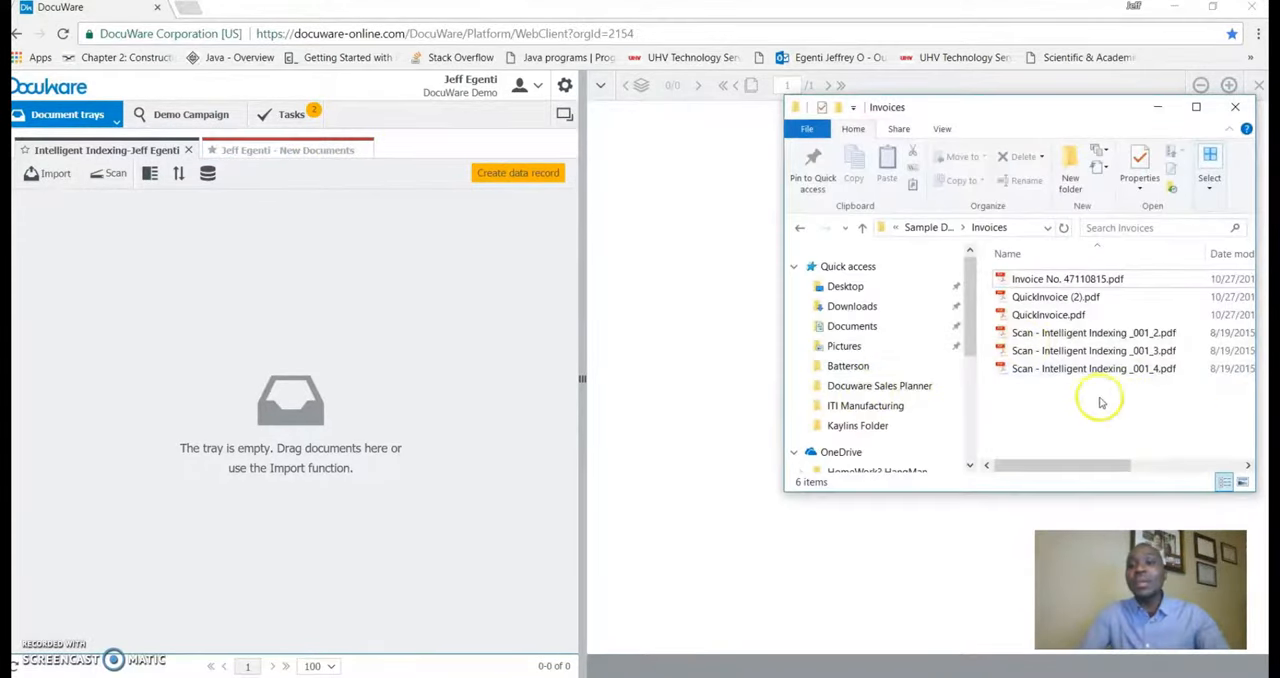
Drag the three 'Scan - Intelligent Indexing' PDFs into the tray and minimize Explorer
click(1093, 368)
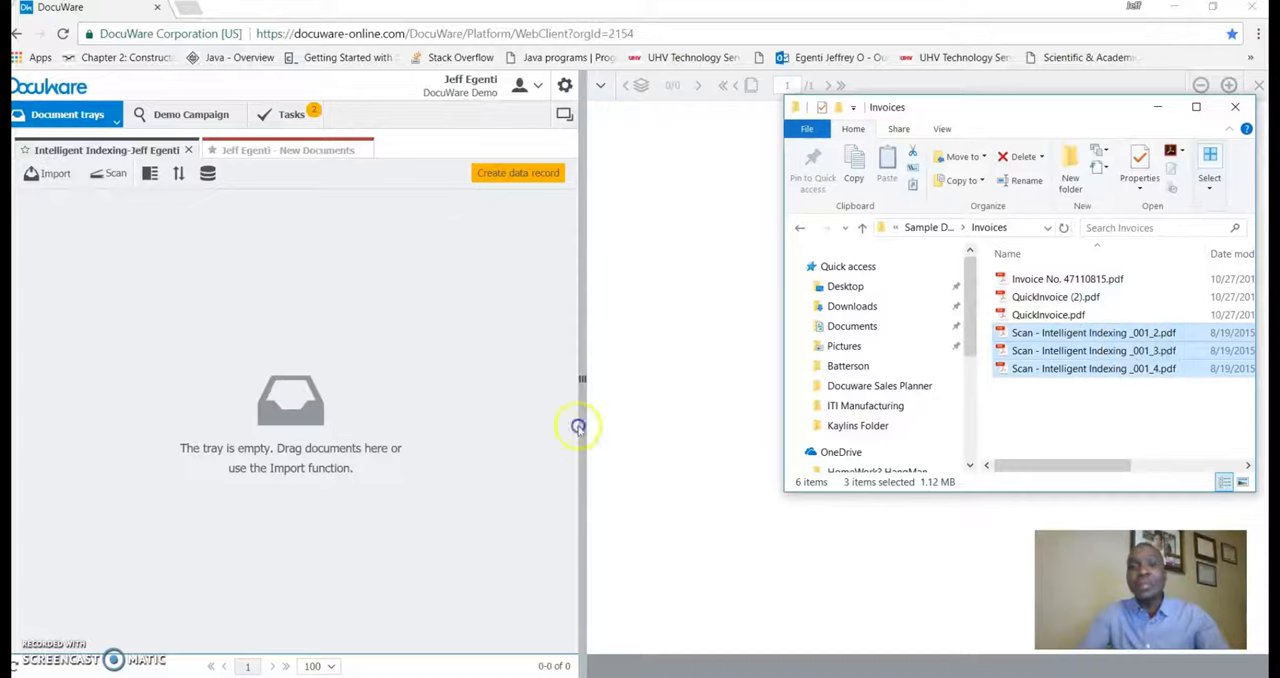
mouse_move(258, 448)
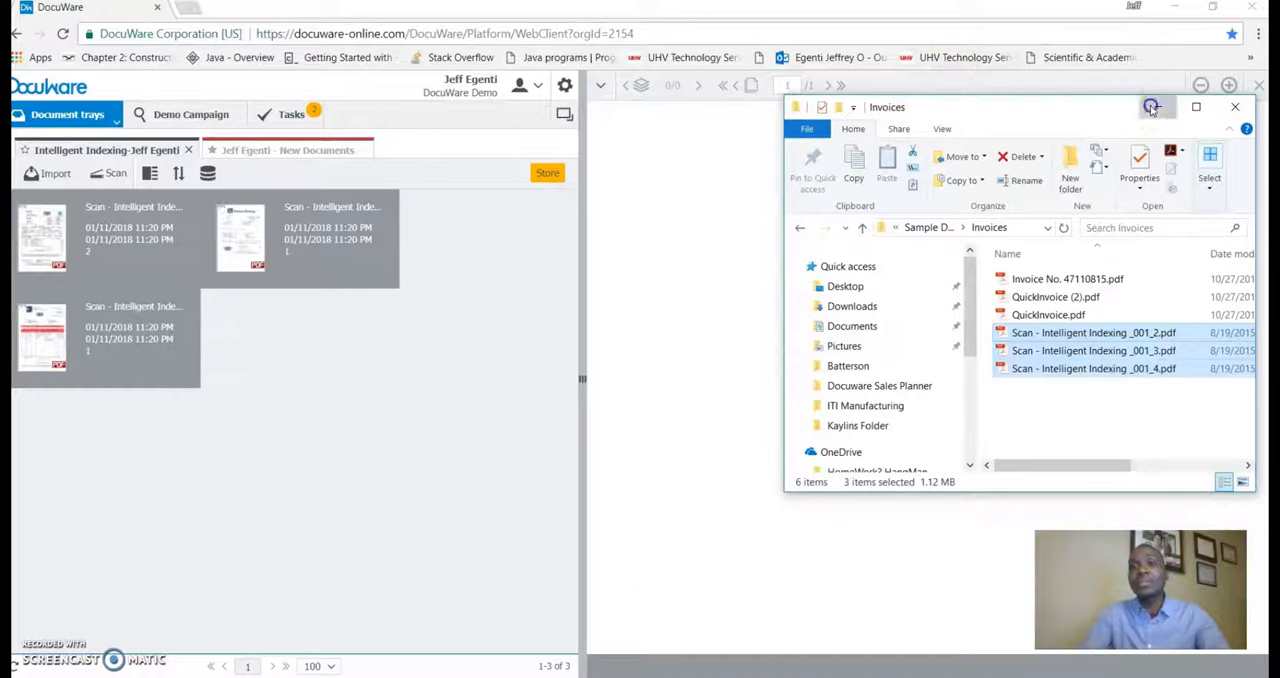
click(1234, 107)
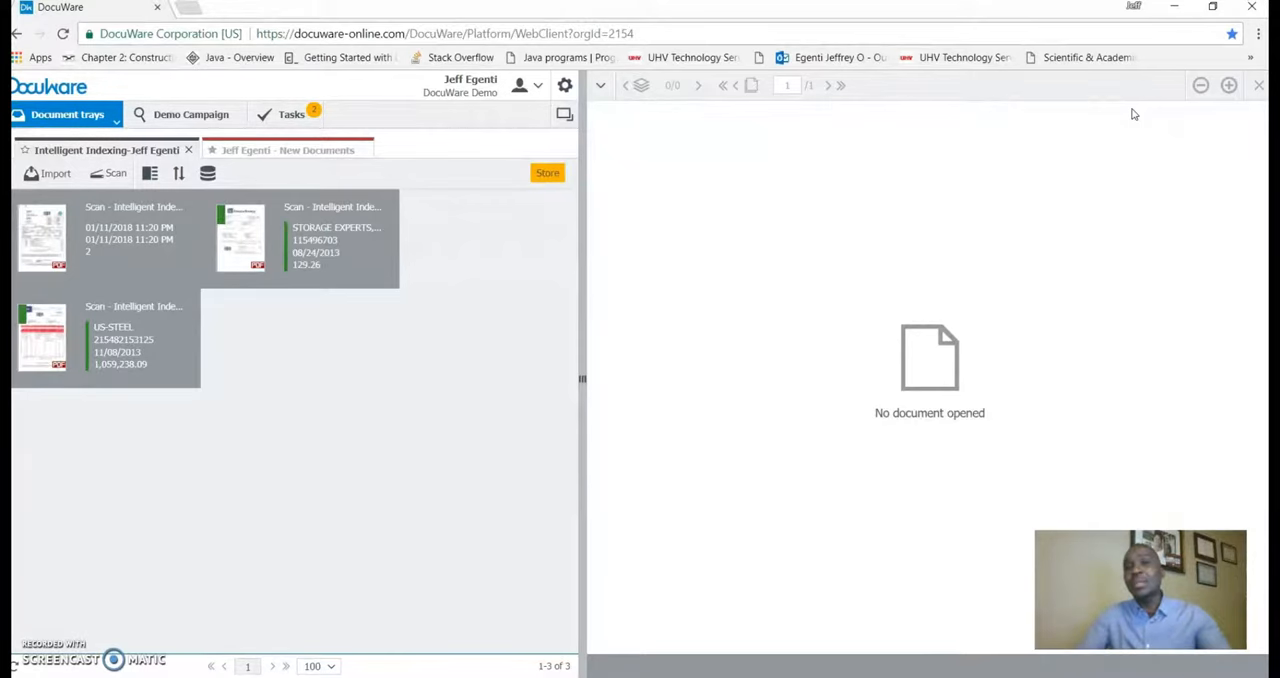
click(547, 172)
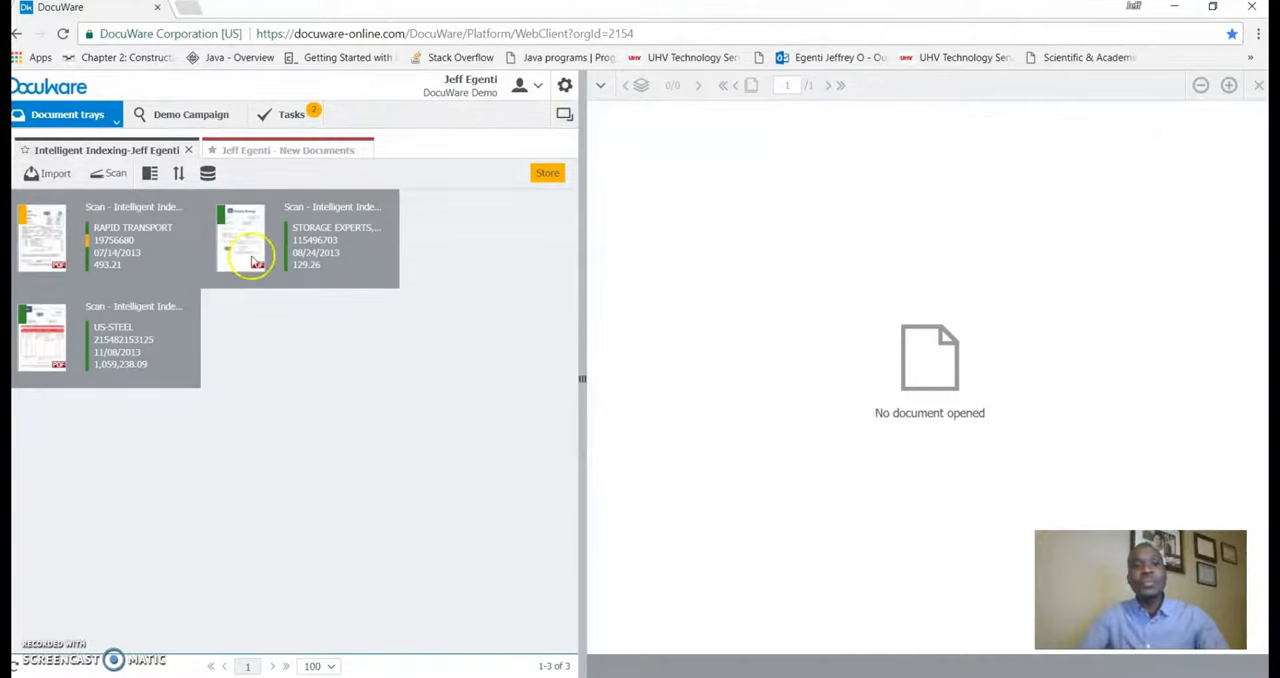
Change the Rapid Transport invoice's document number to 777HBL and store it
click(547, 172)
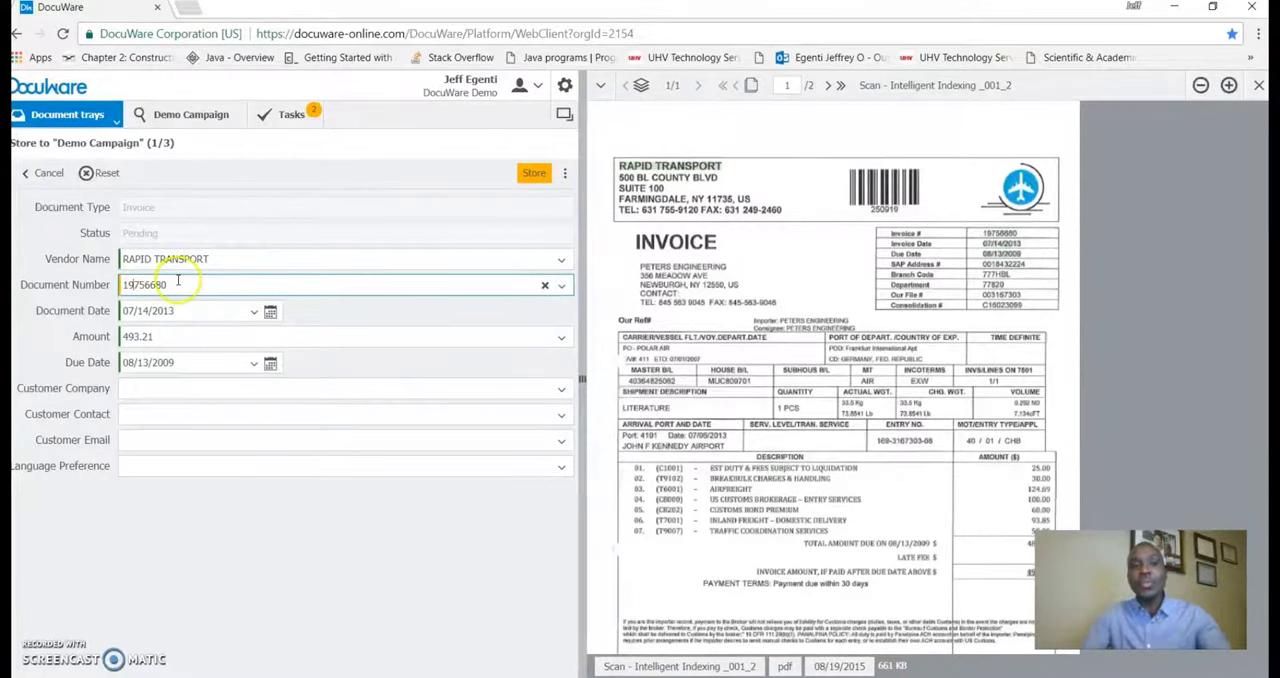
triple_click(175, 284)
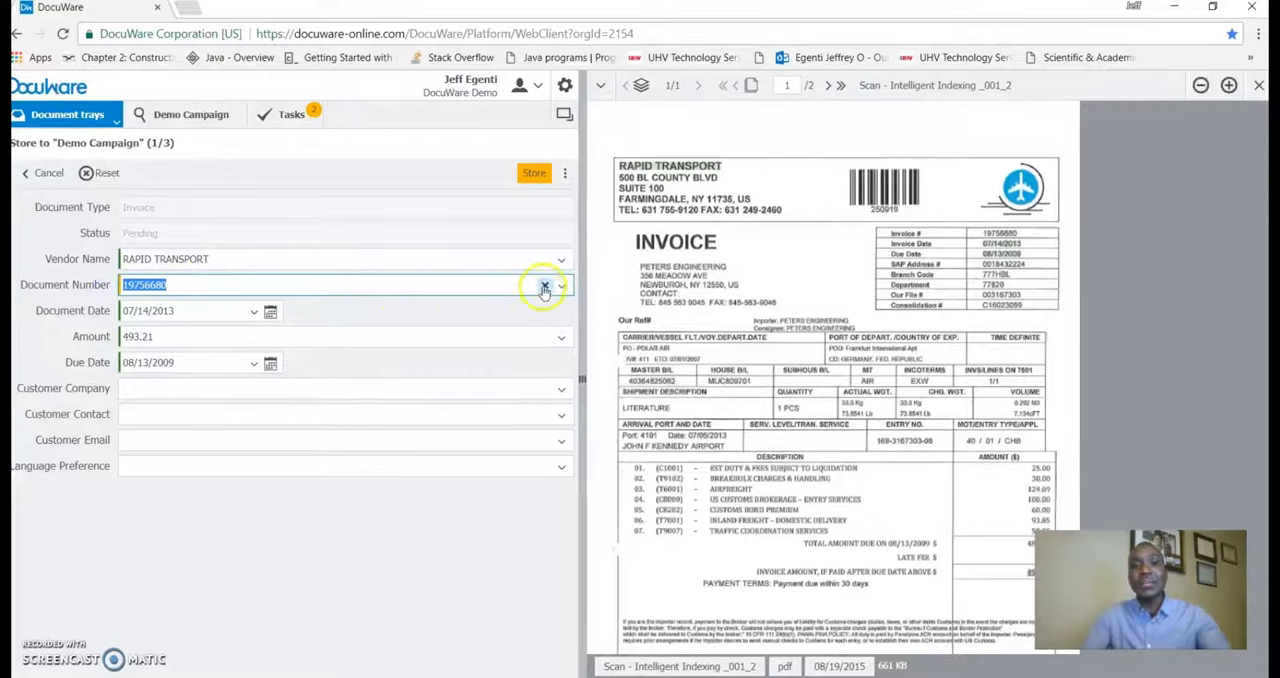
click(545, 288)
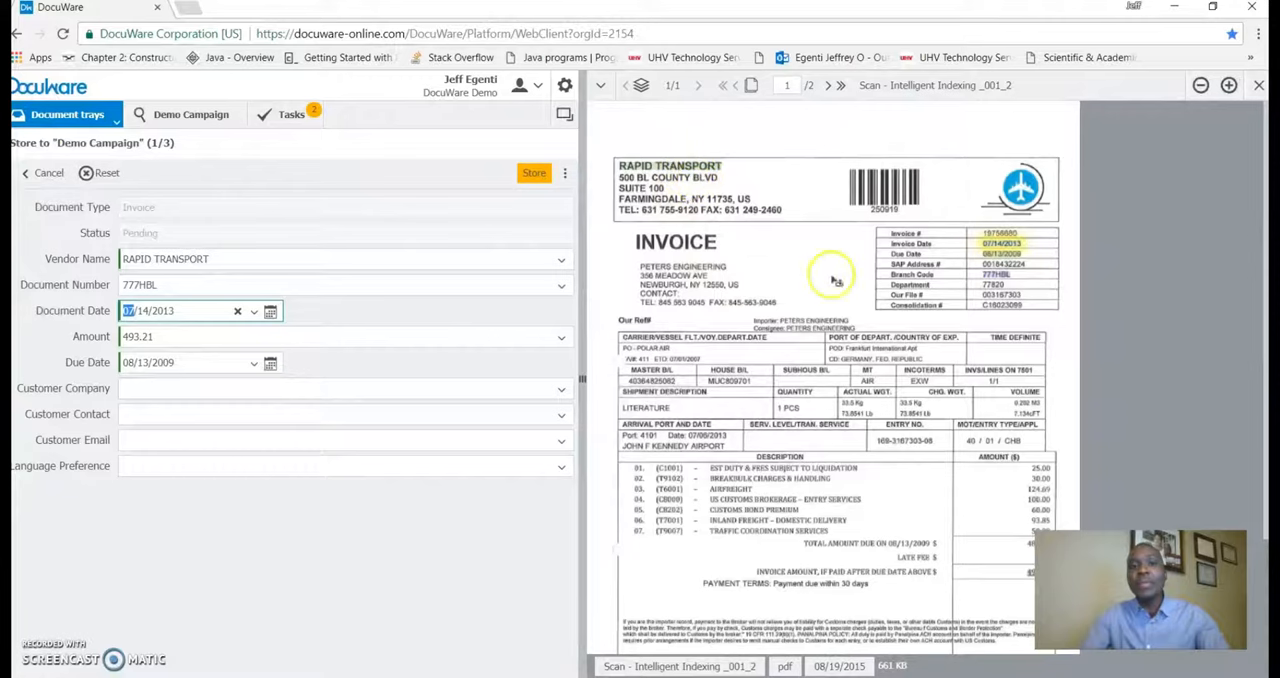
mouse_move(1005, 285)
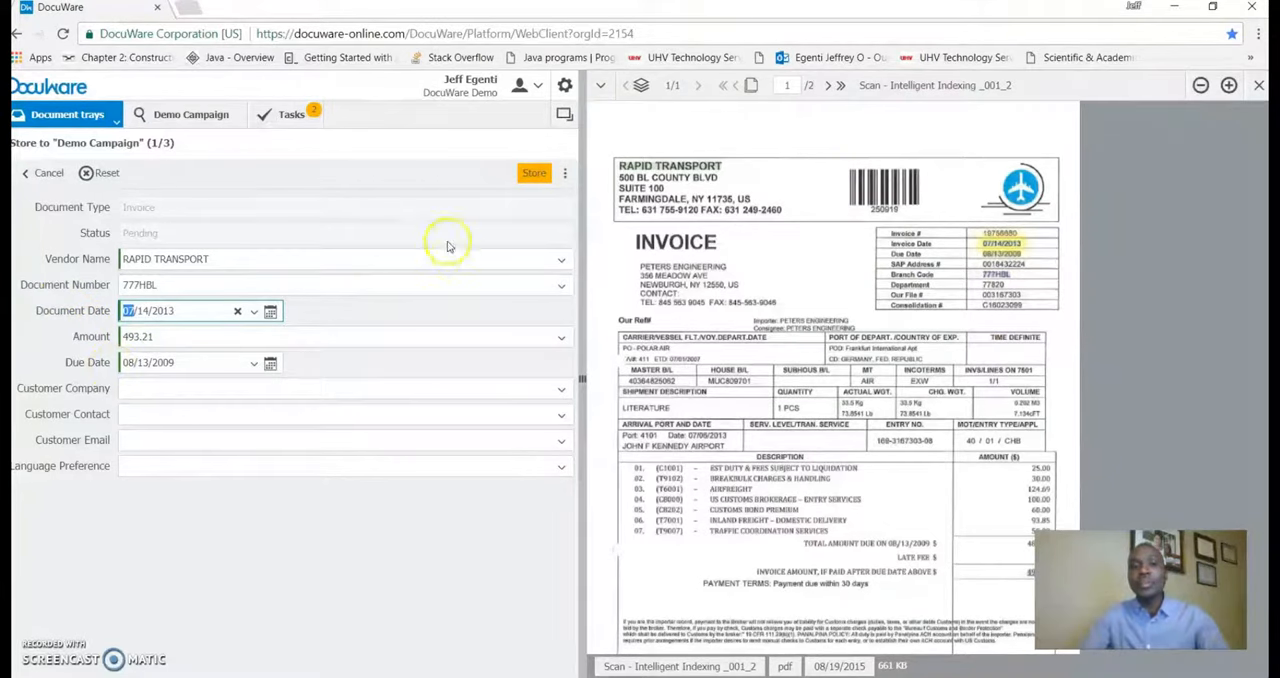
click(534, 173)
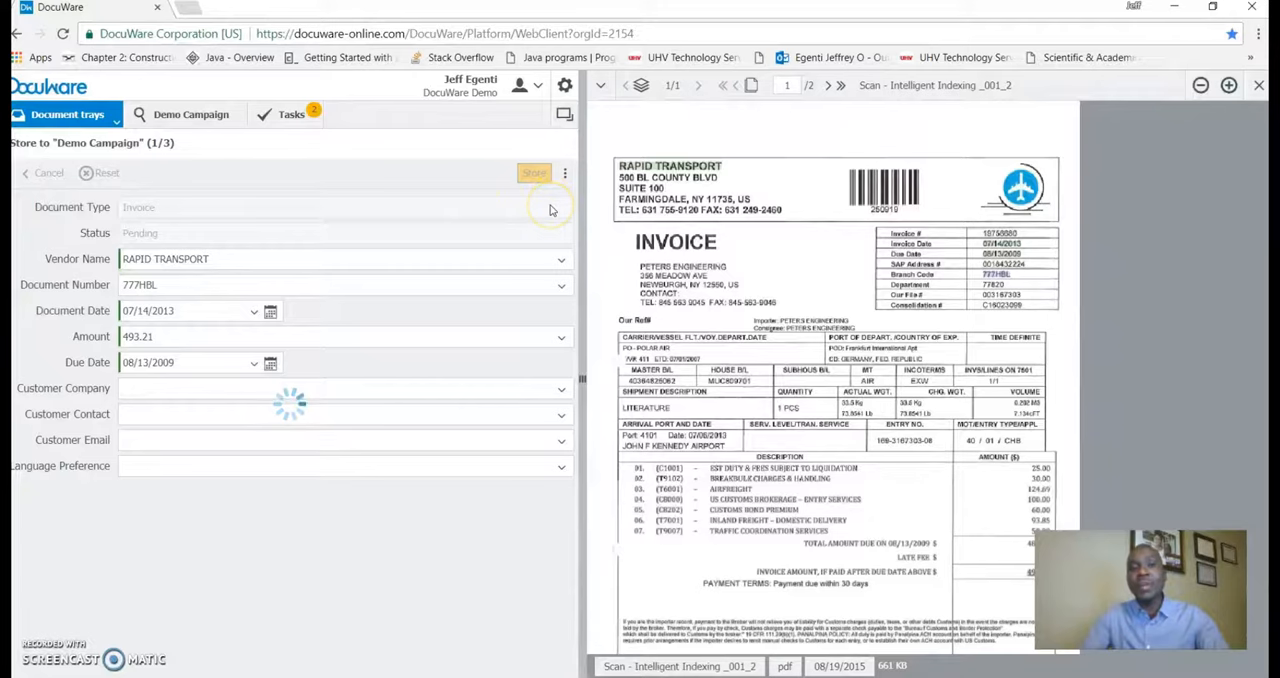
Store the Storage Experts and US-Steel invoices to Demo Campaign after checking their fields
click(534, 172)
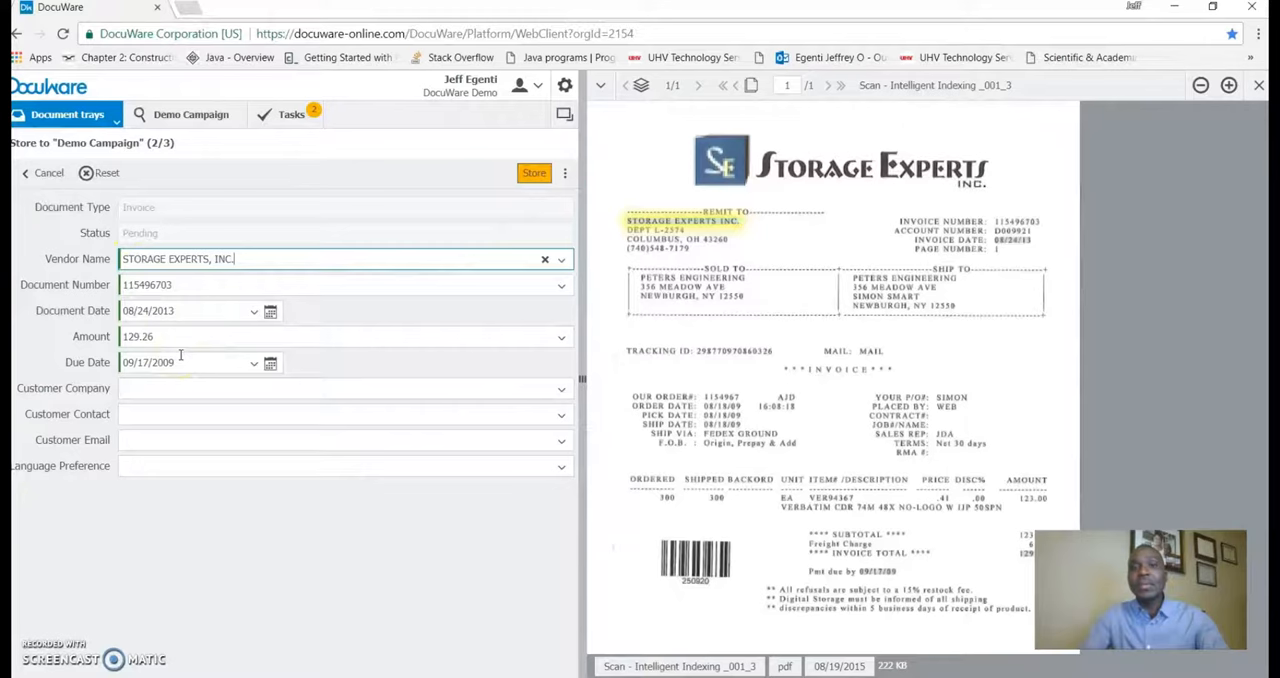
click(534, 172)
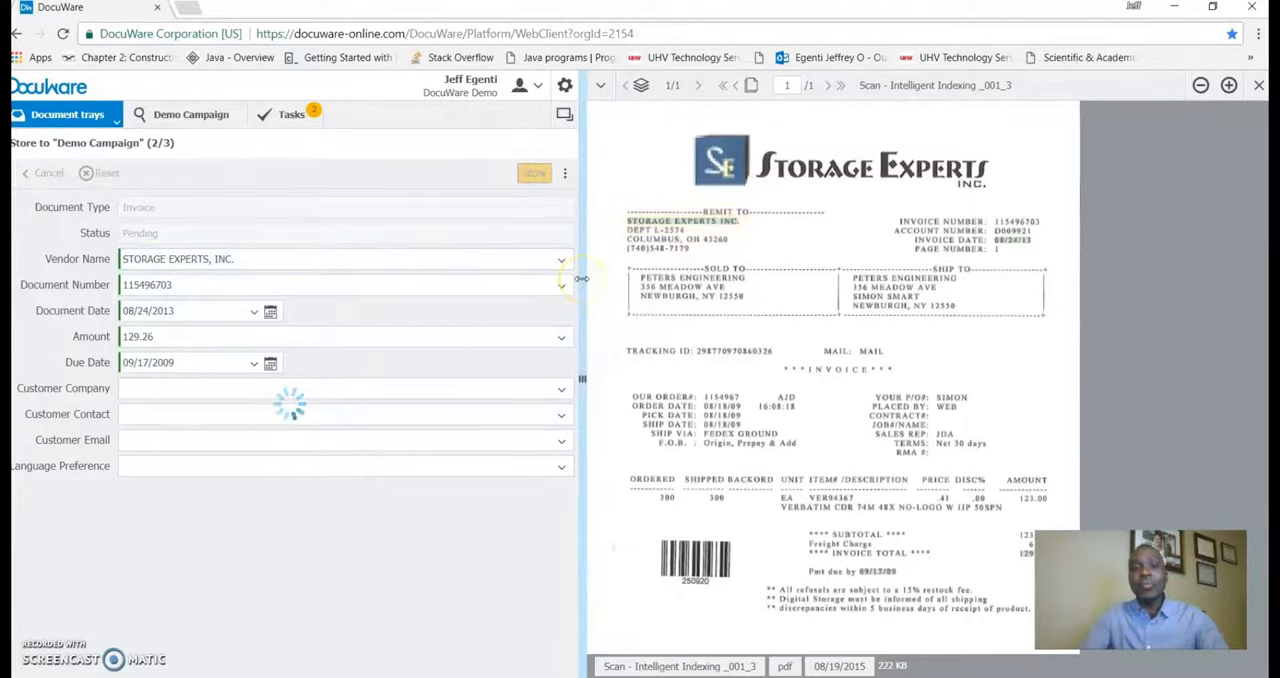
click(534, 172)
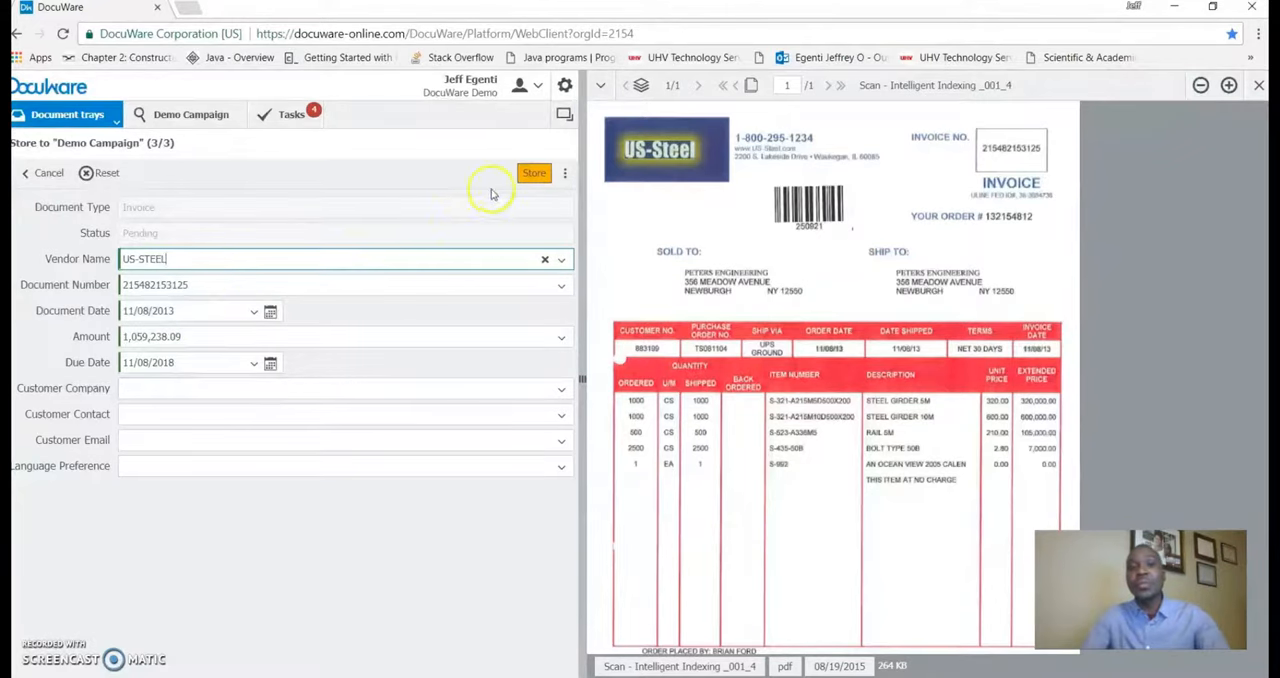
click(534, 172)
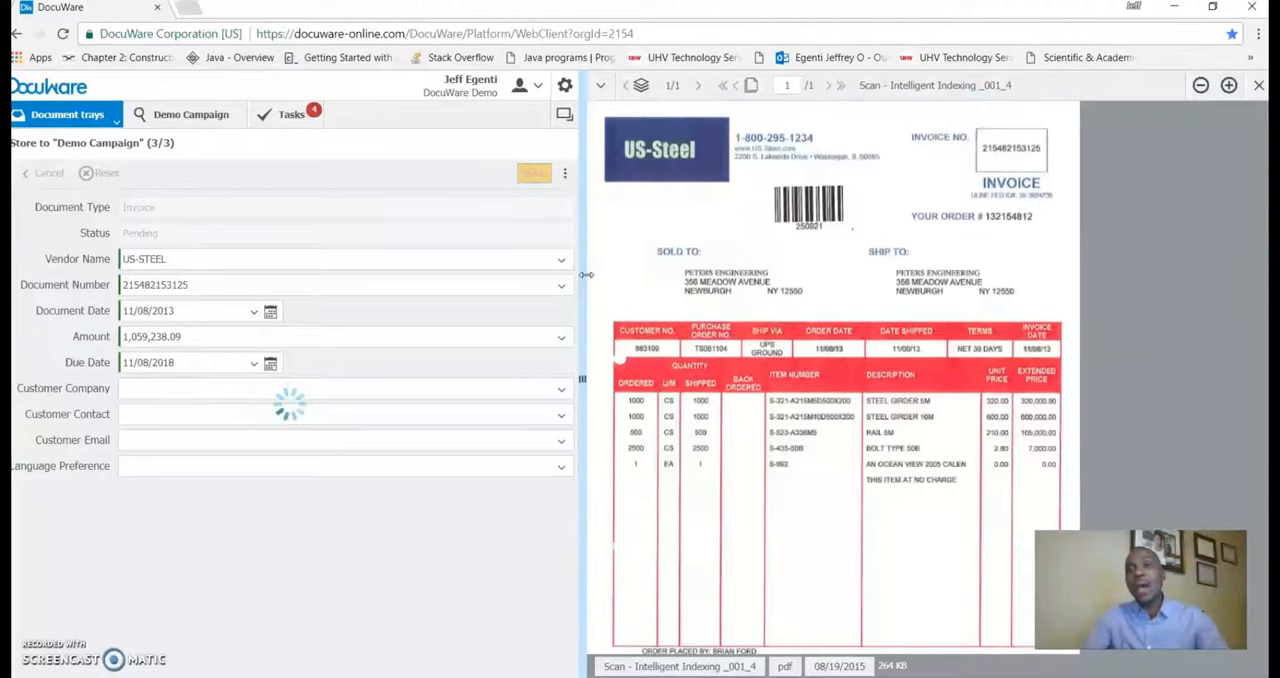
click(534, 172)
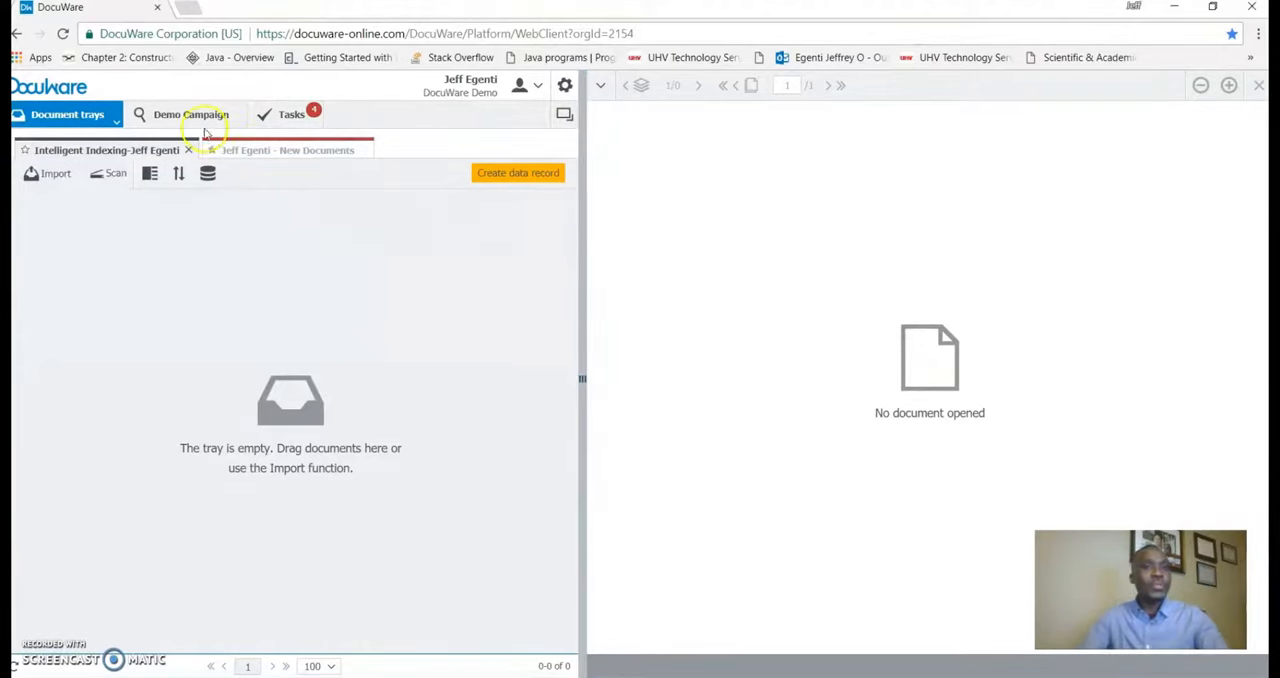
Search Demo Campaign for vendor STORAGE EXPERTS INC and open the found invoice
click(190, 114)
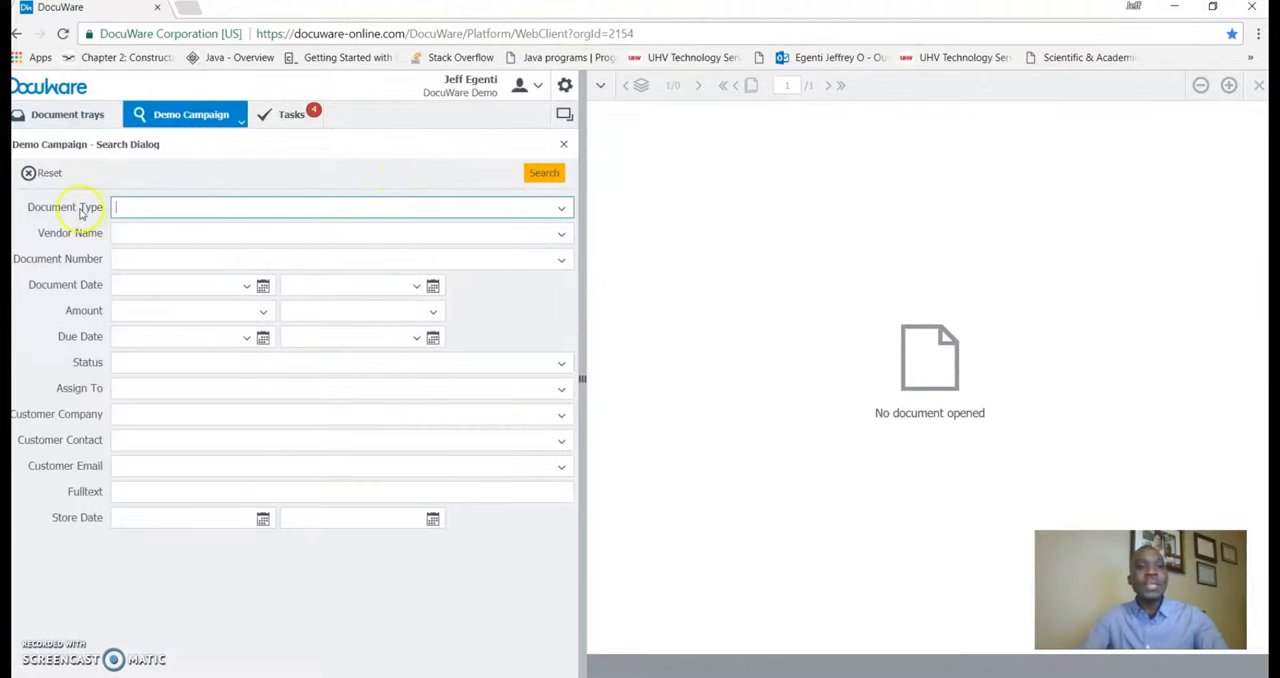
mouse_move(214, 347)
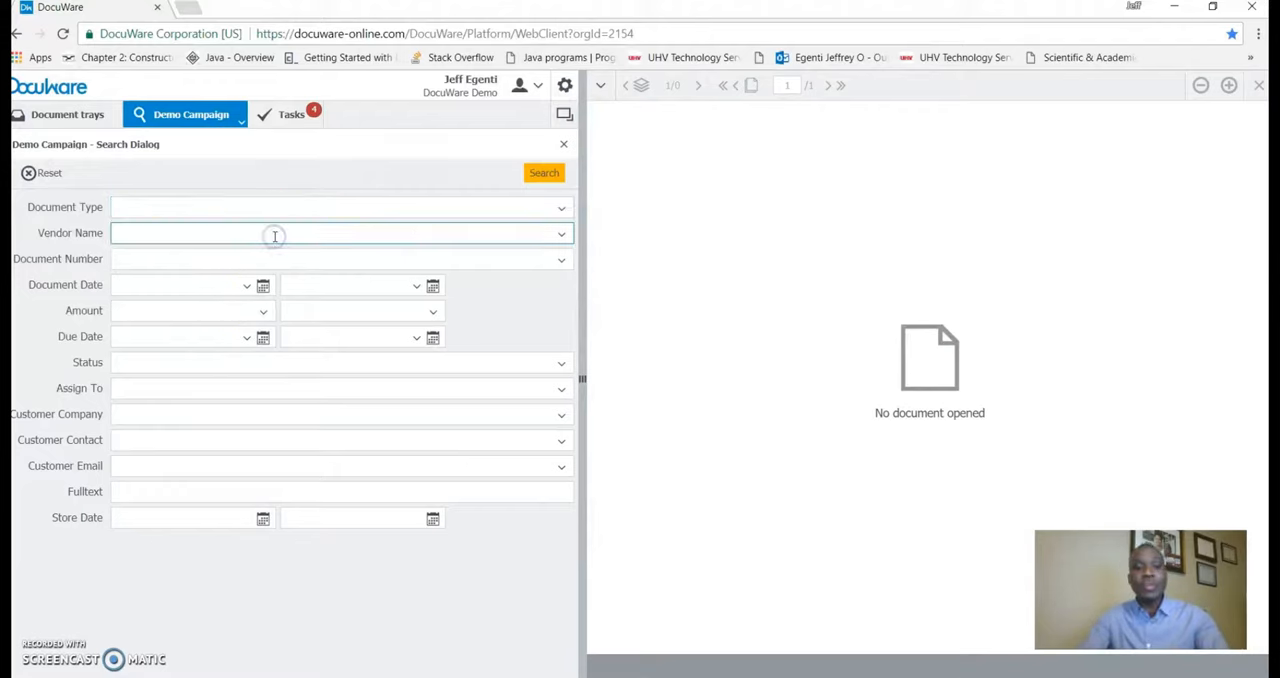
text(stroage)
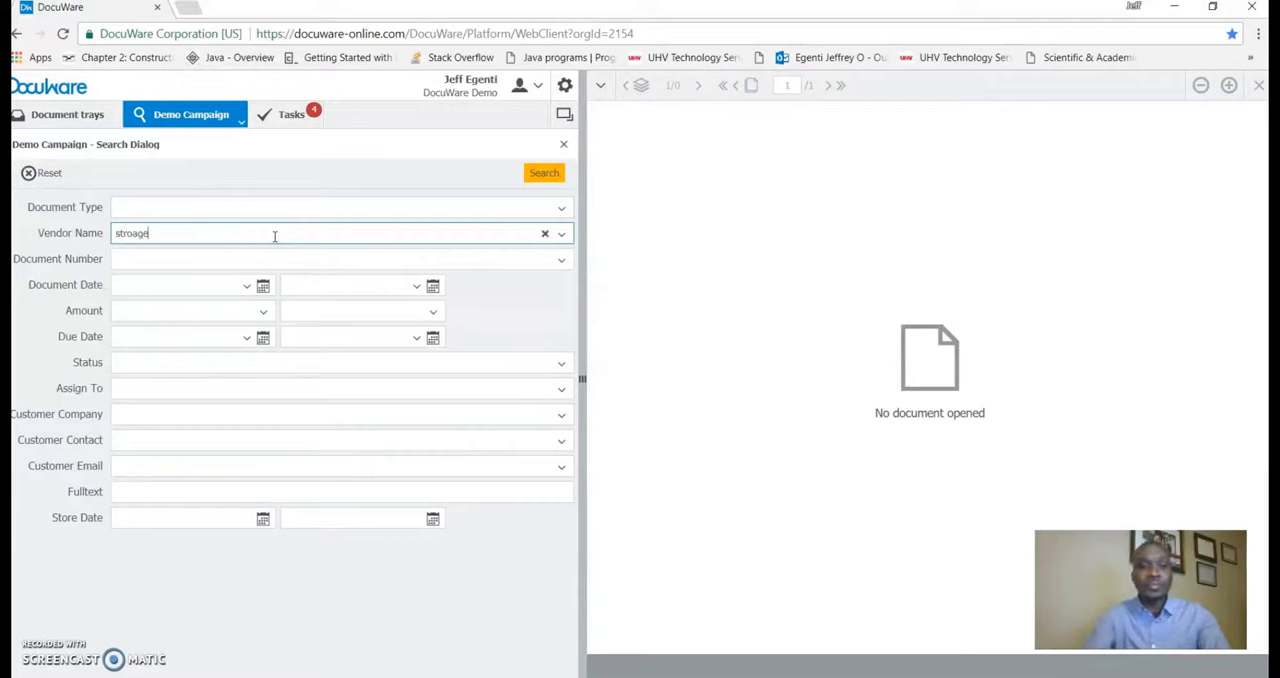
text(str)
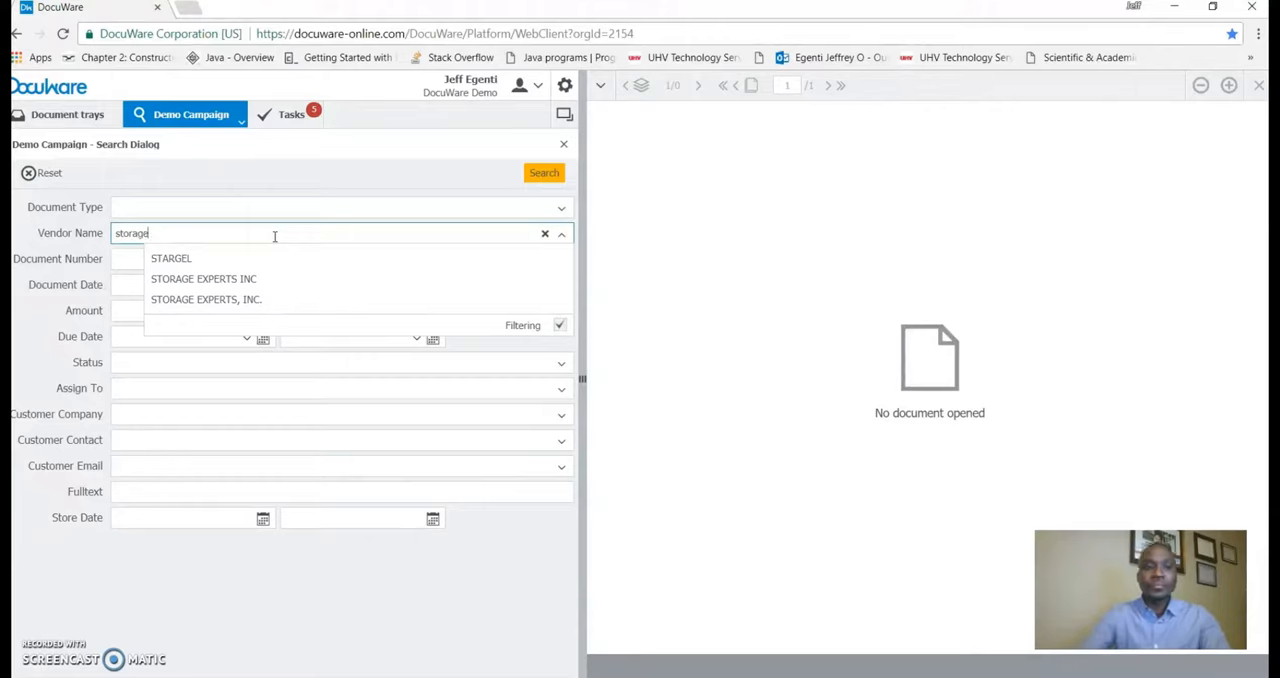
click(203, 278)
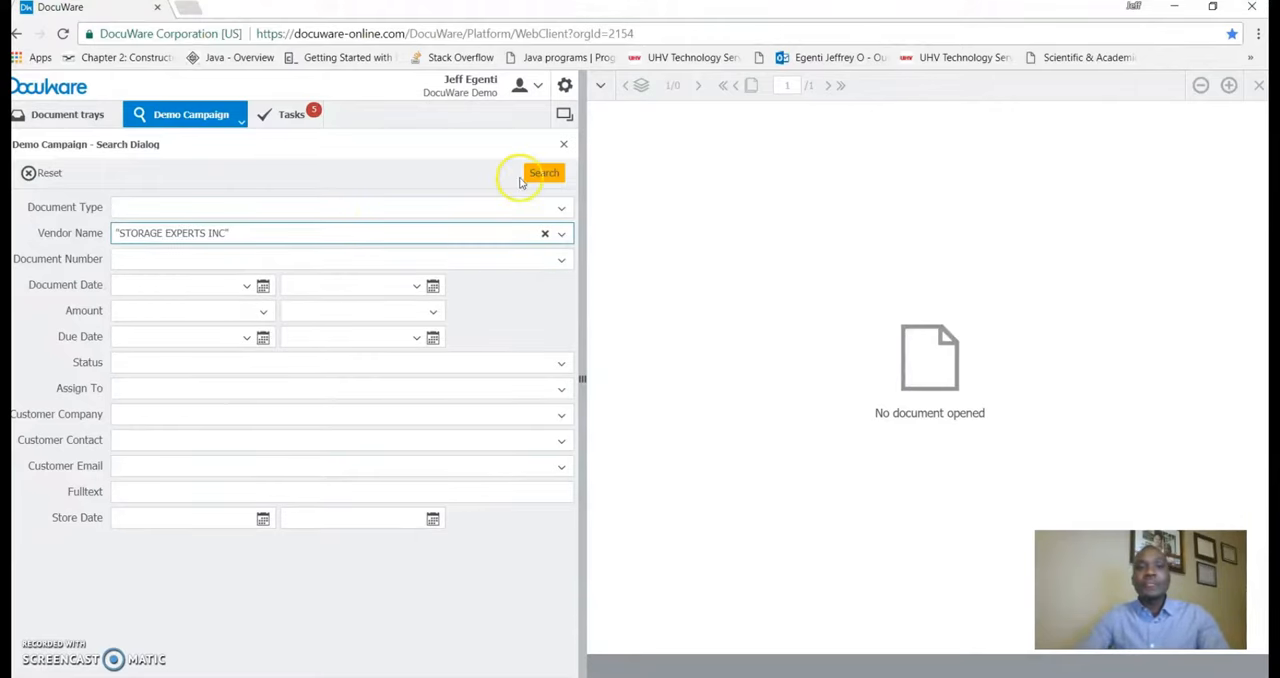
click(544, 172)
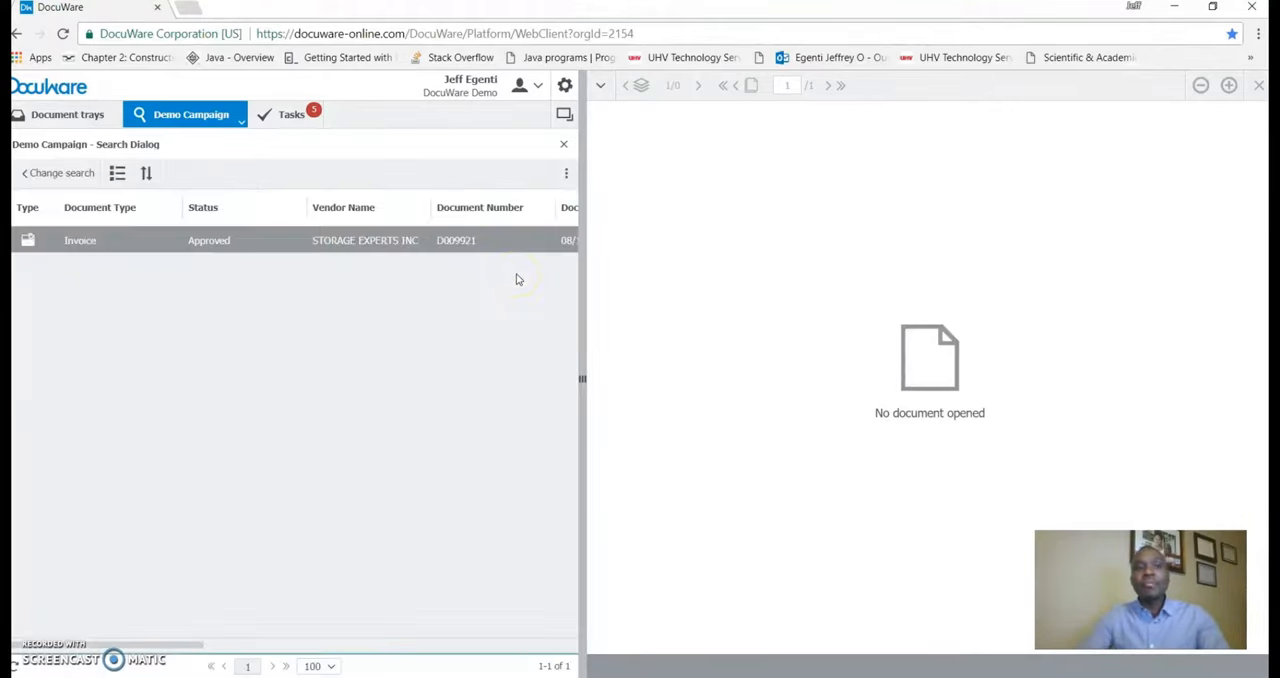
click(456, 240)
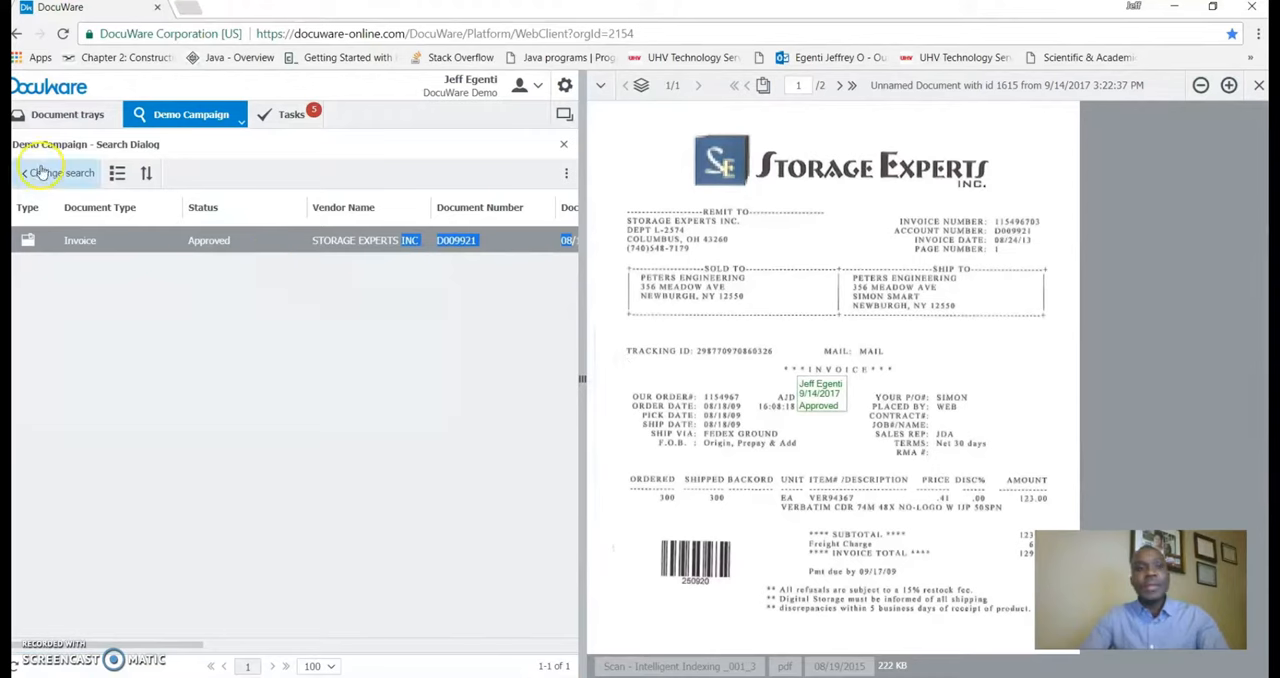
Rerun the search filtered by Store Date to list the three pending invoices
click(62, 172)
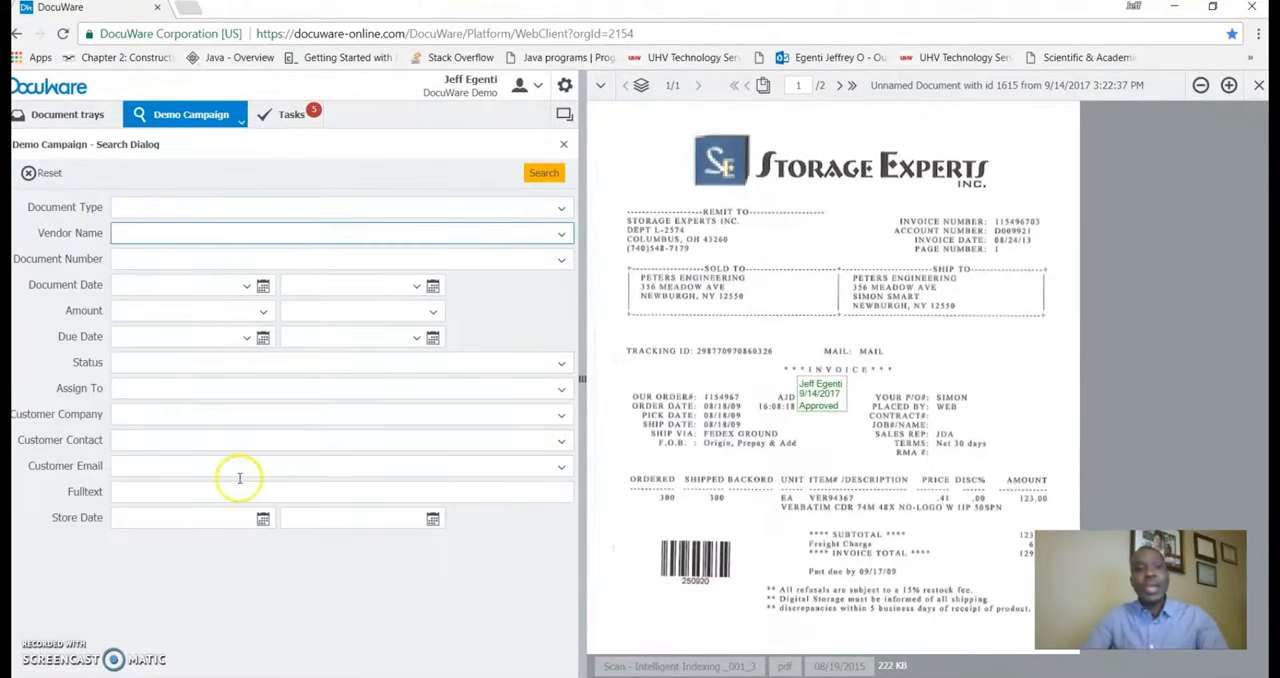
click(190, 518)
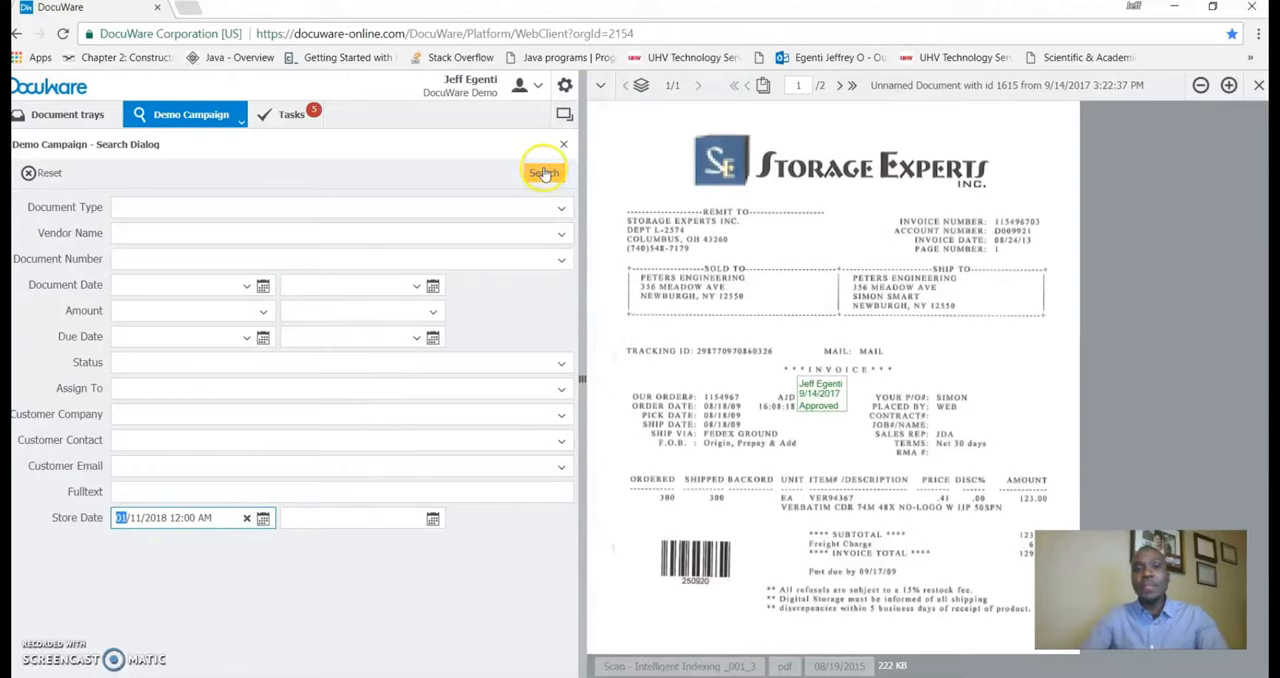
click(544, 172)
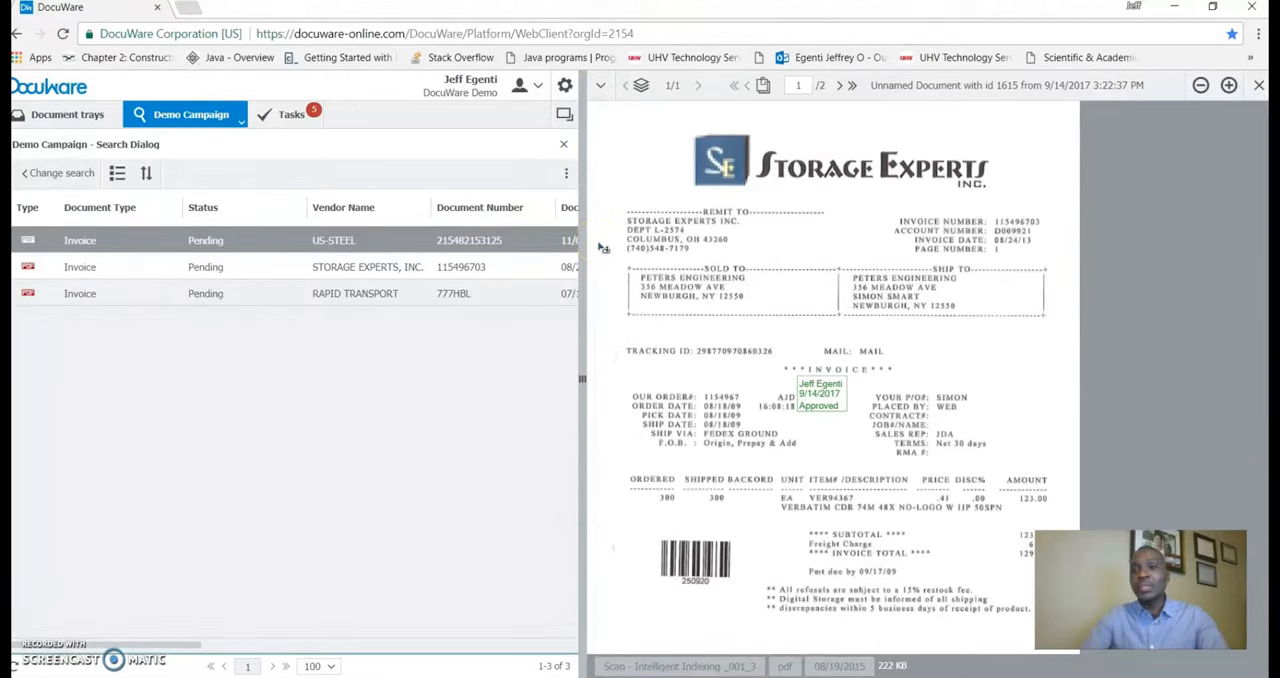
mouse_move(603, 245)
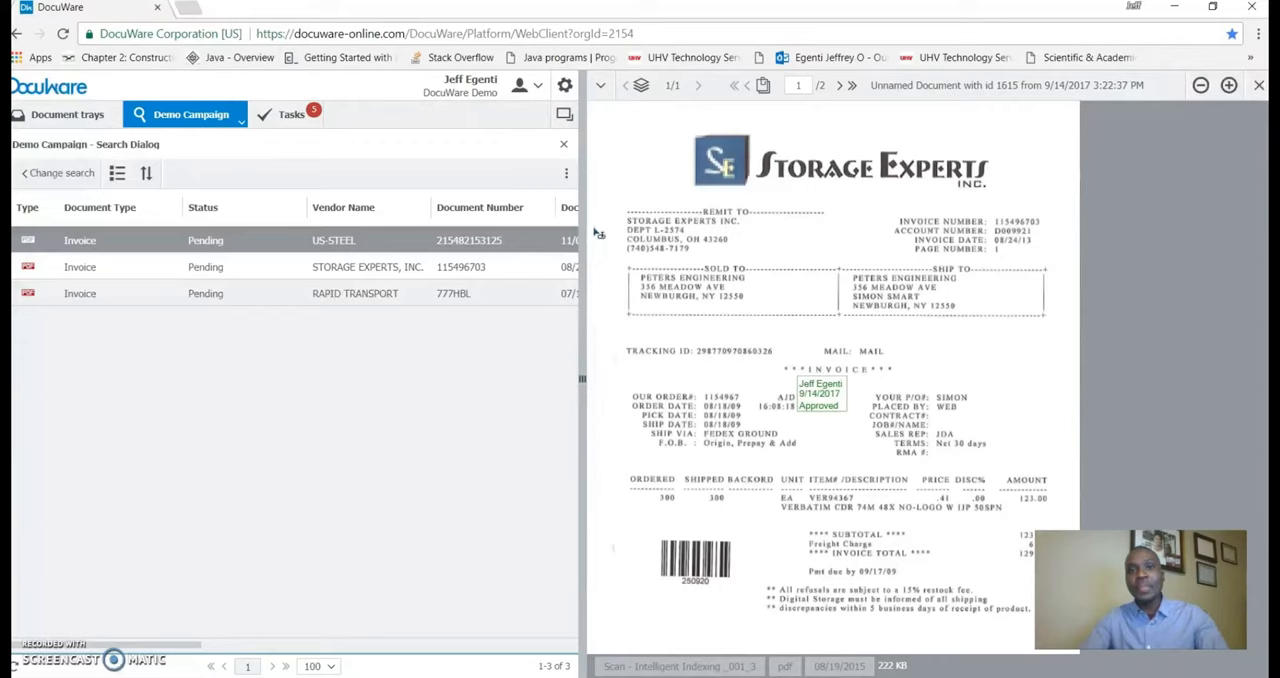
mouse_move(395, 337)
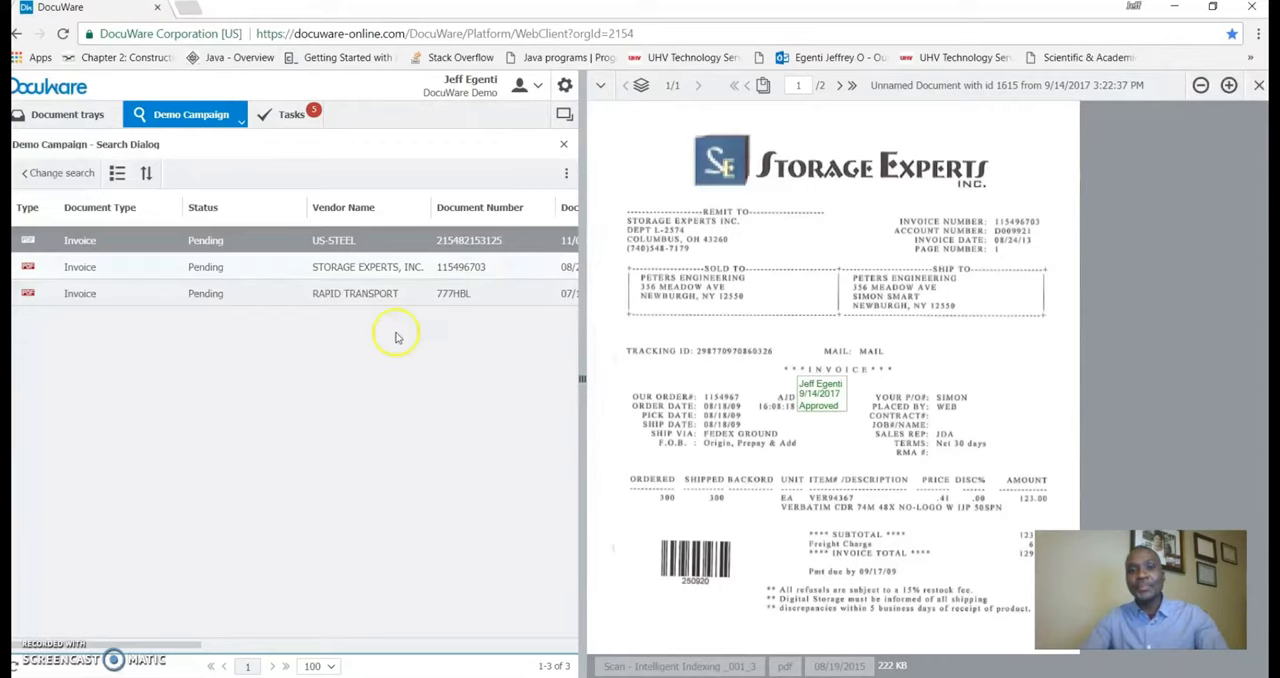